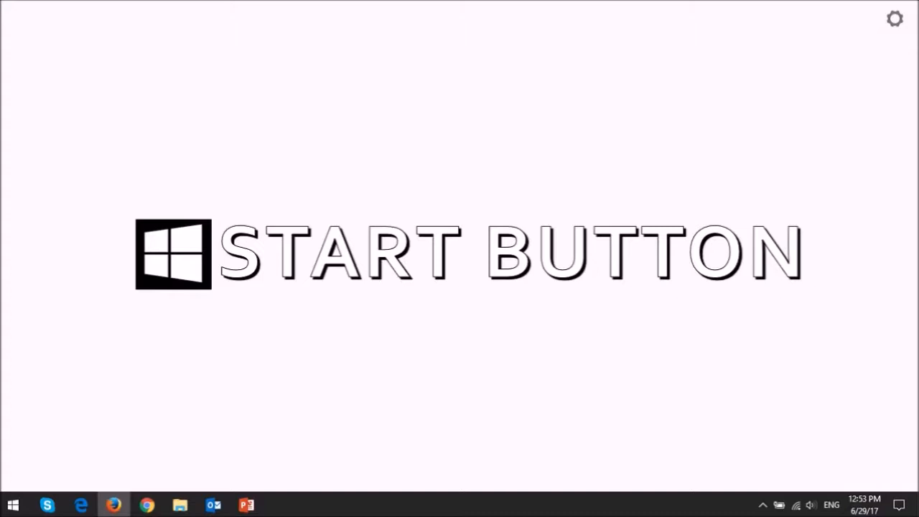
Open Windows Settings from the Start menu's Settings gear.
click(12, 505)
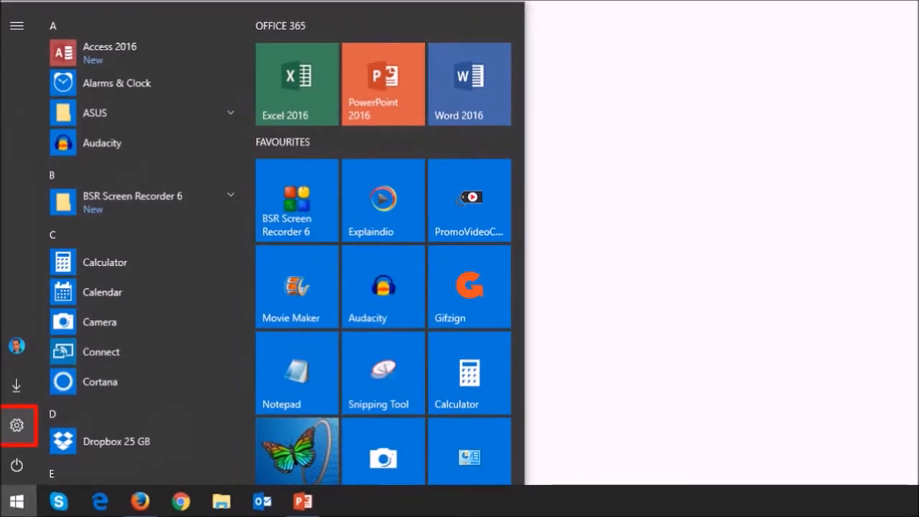
click(17, 425)
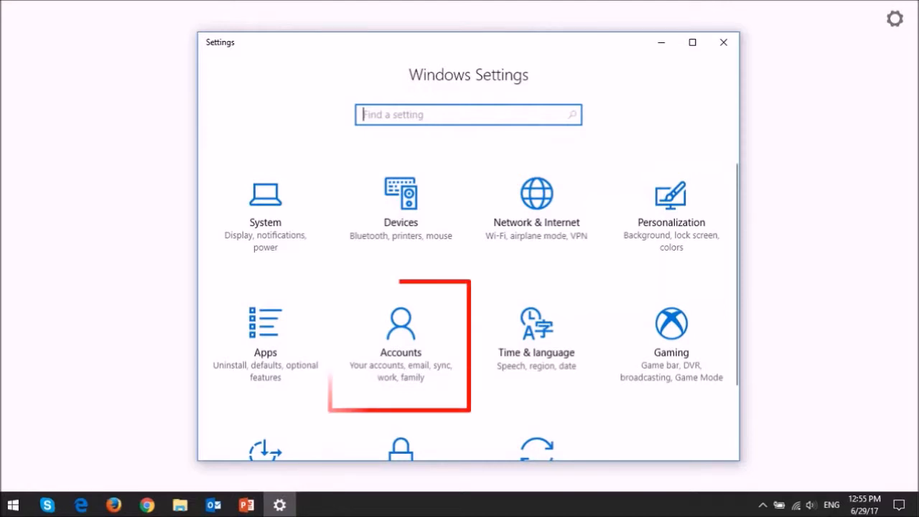
Go to Accounts and its Sign-in options page.
click(400, 330)
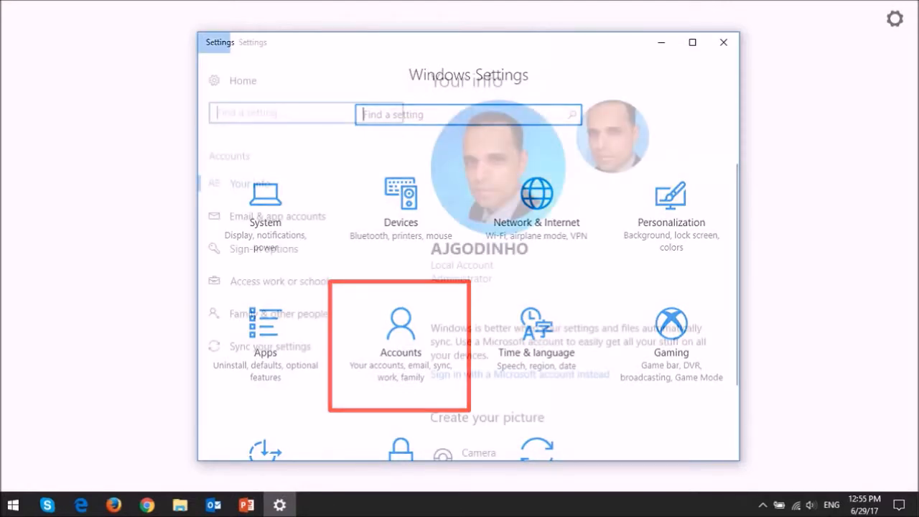
click(399, 337)
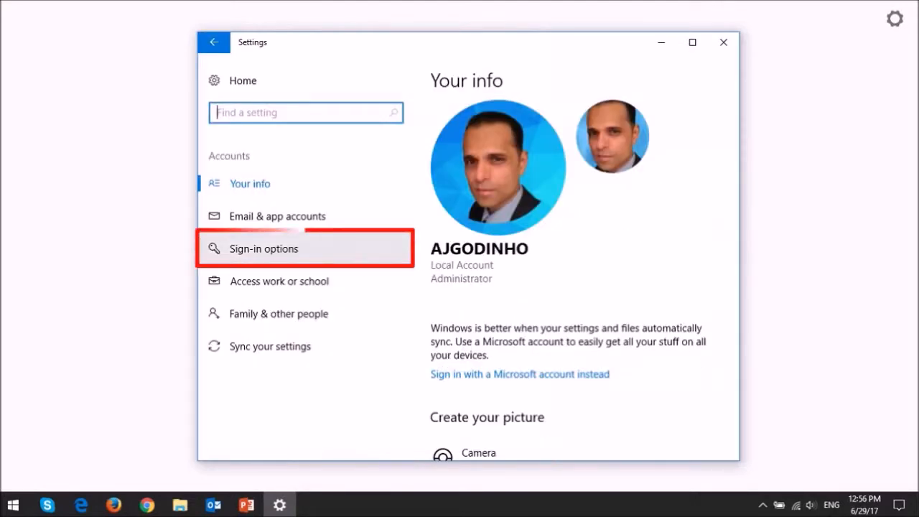
click(263, 248)
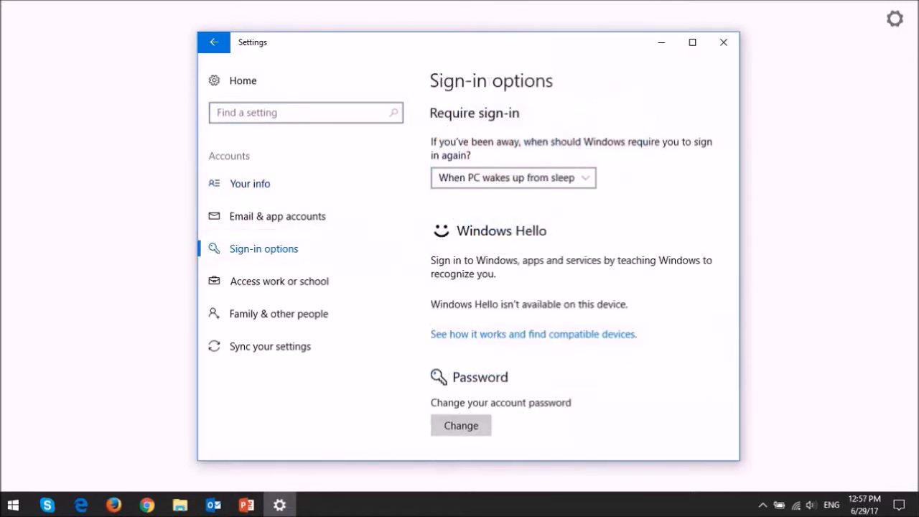
Start adding a PIN and submit the account password verification.
scroll(down, 3)
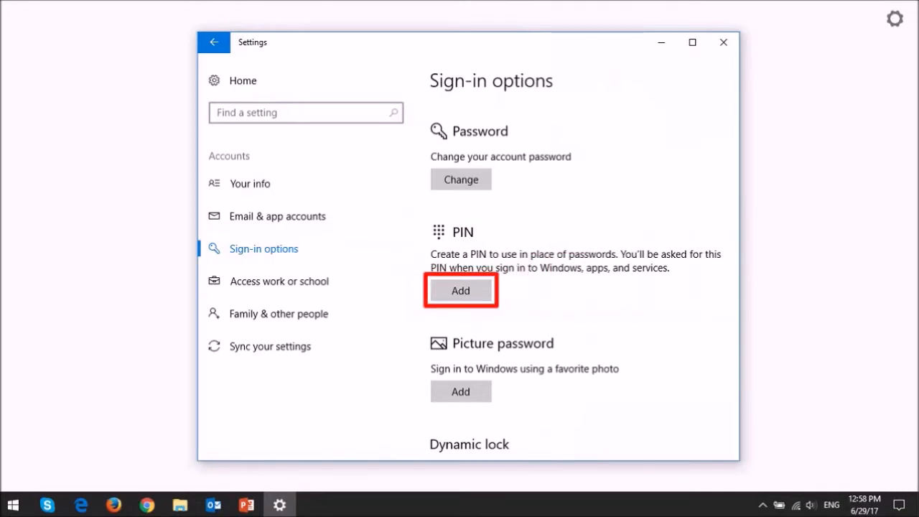
click(460, 290)
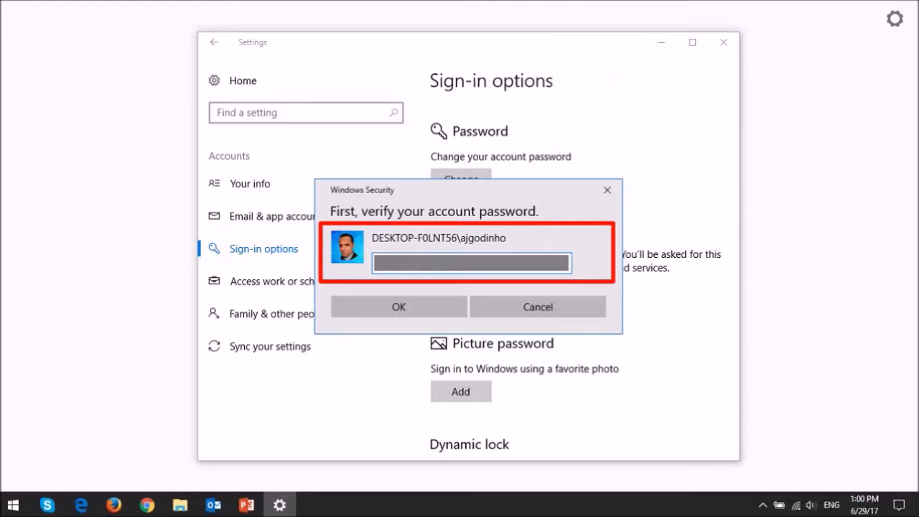
click(398, 307)
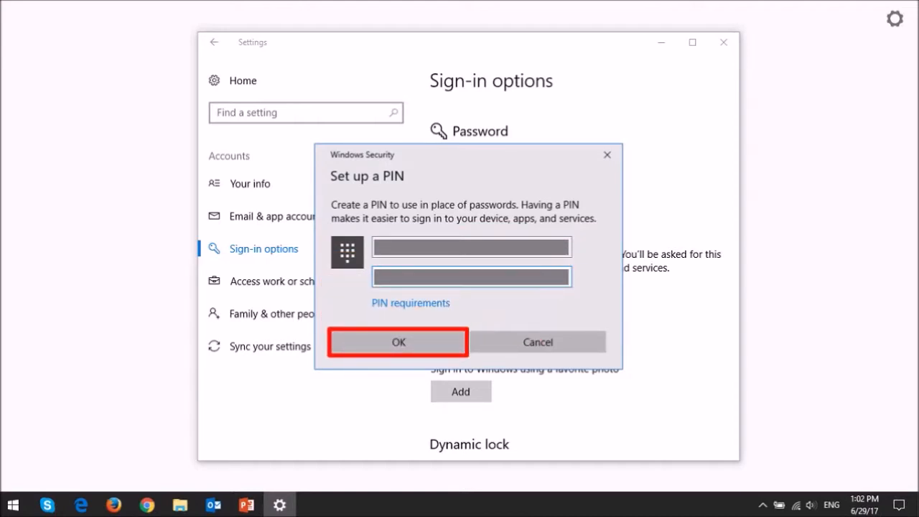
Confirm the new PIN in the Set up a PIN dialog.
click(399, 342)
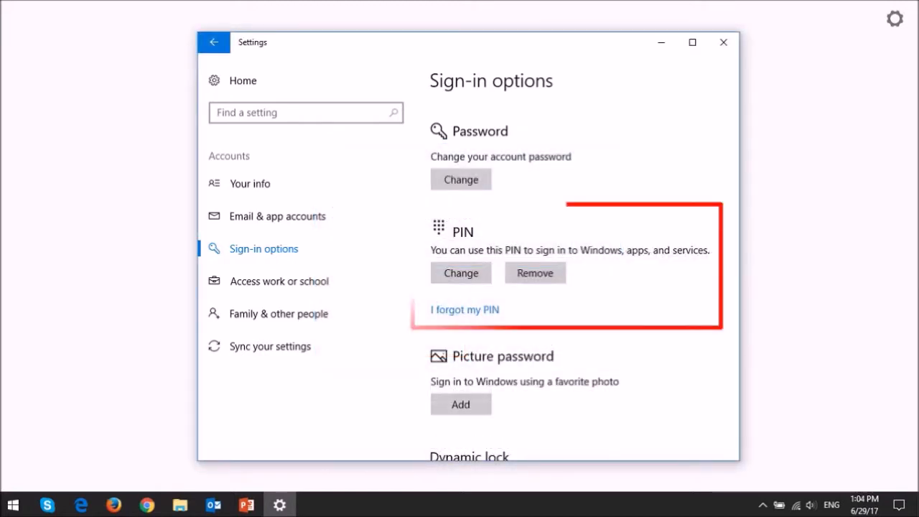